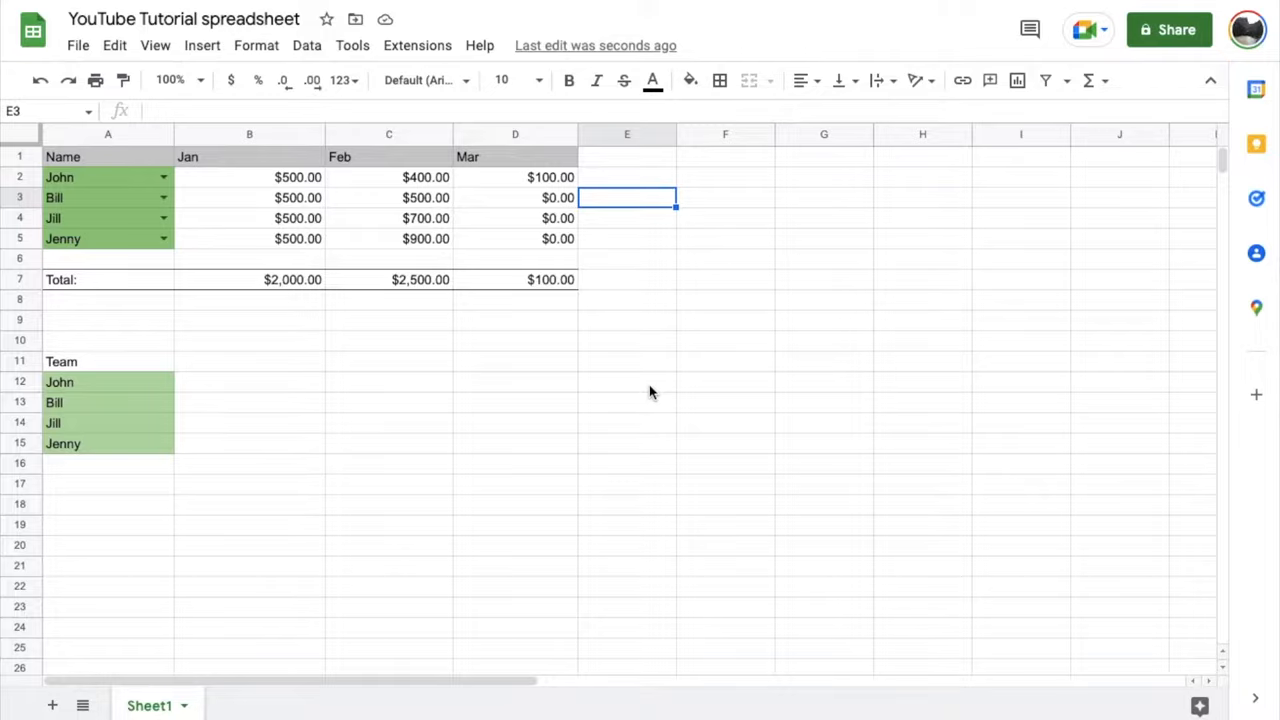
pyautogui.moveTo(723, 350)
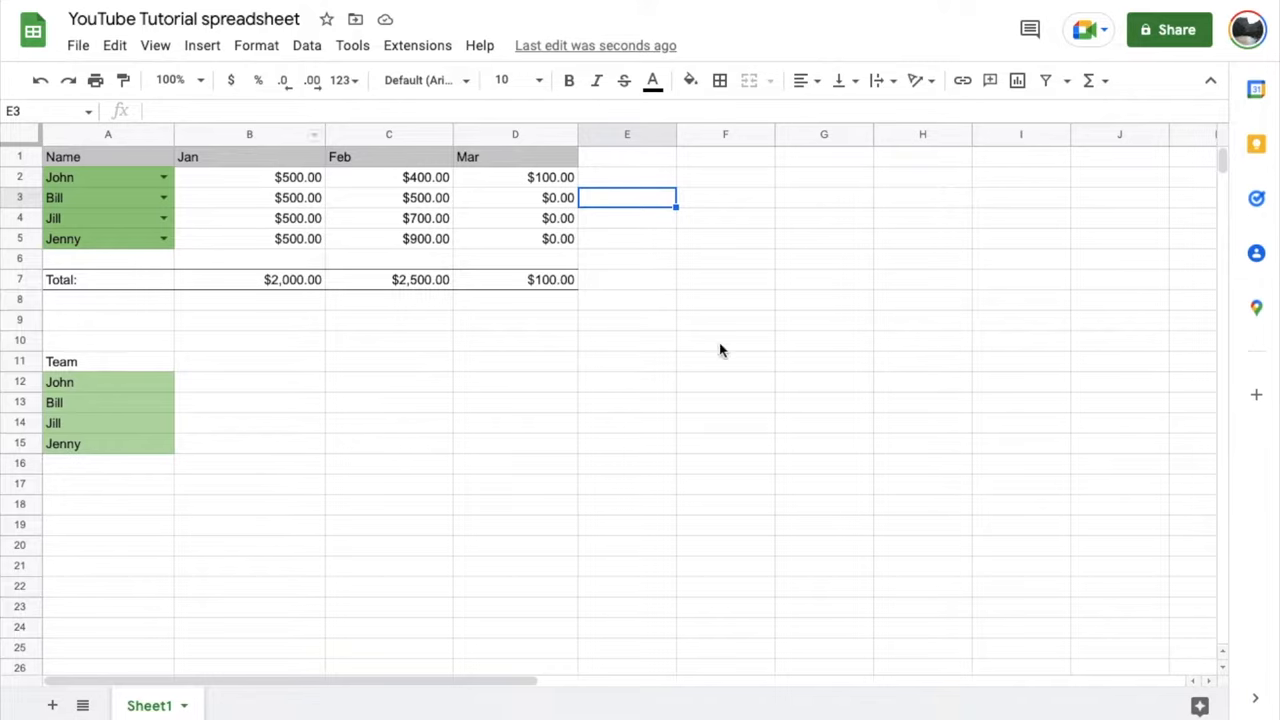
pyautogui.moveTo(248, 352)
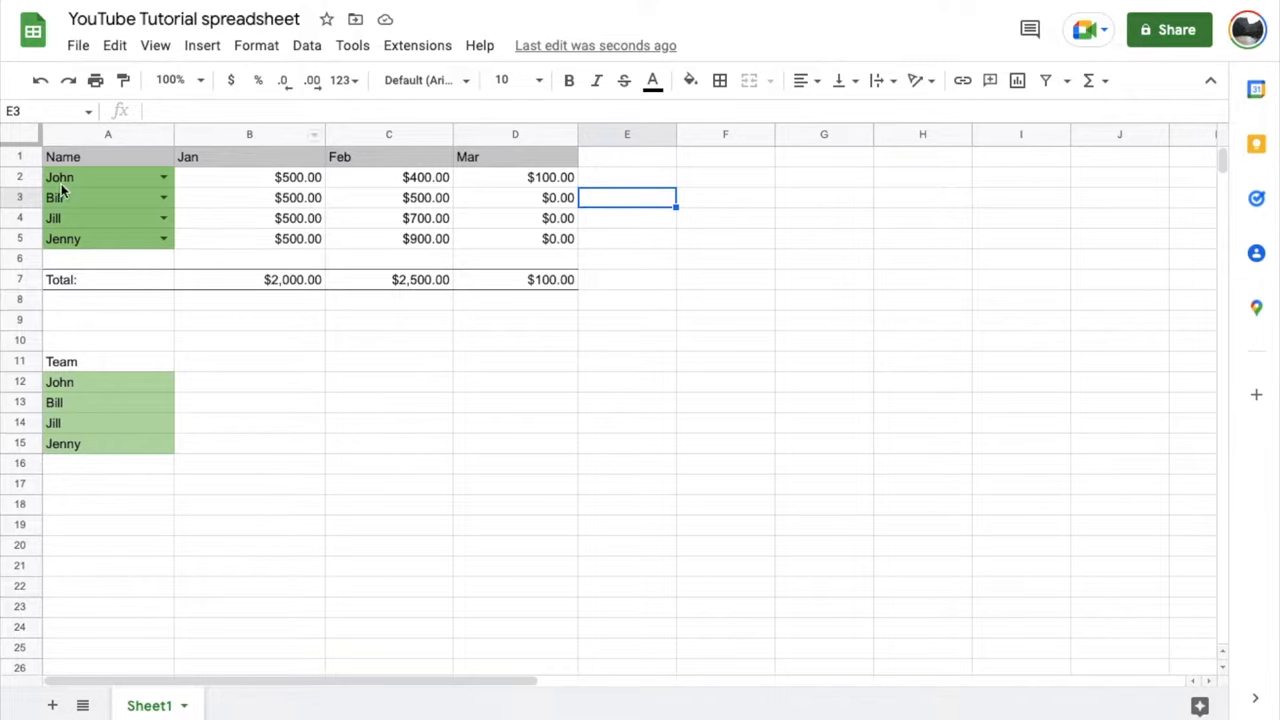
# Step: Check the January total's formula, then begin a formula in E4 with an equals sign
pyautogui.click(249, 279)
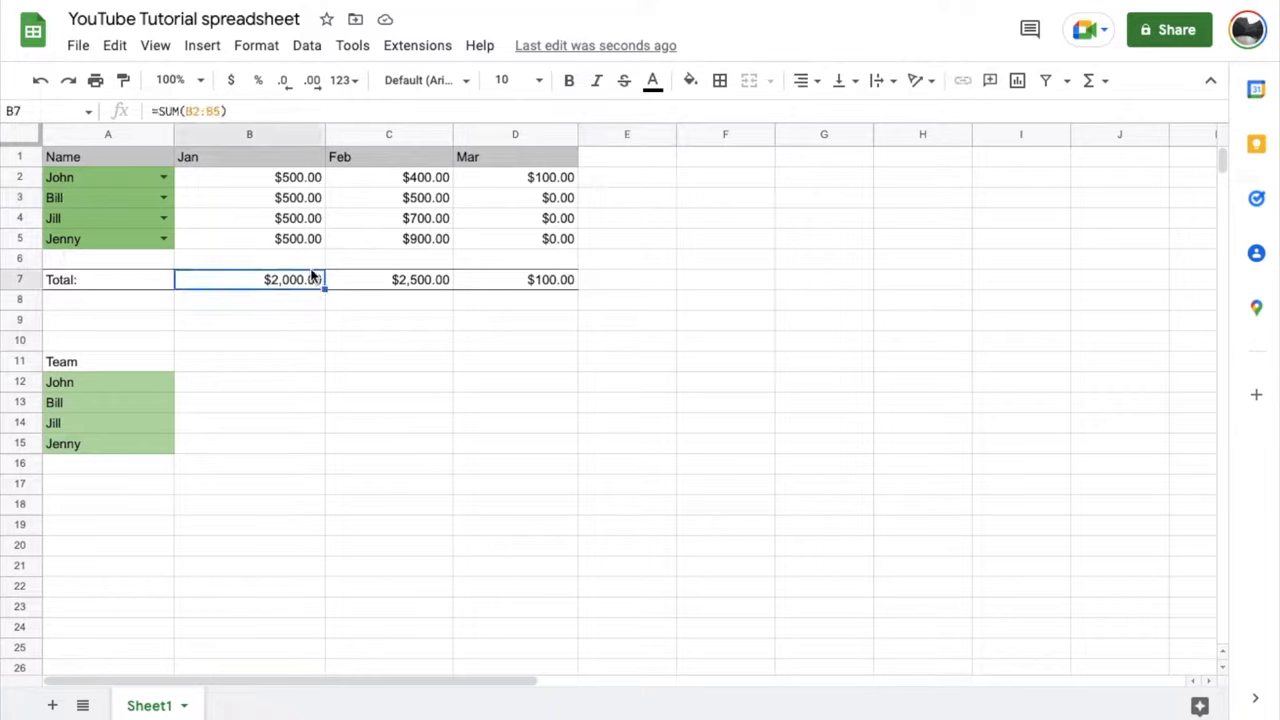
pyautogui.moveTo(430, 296)
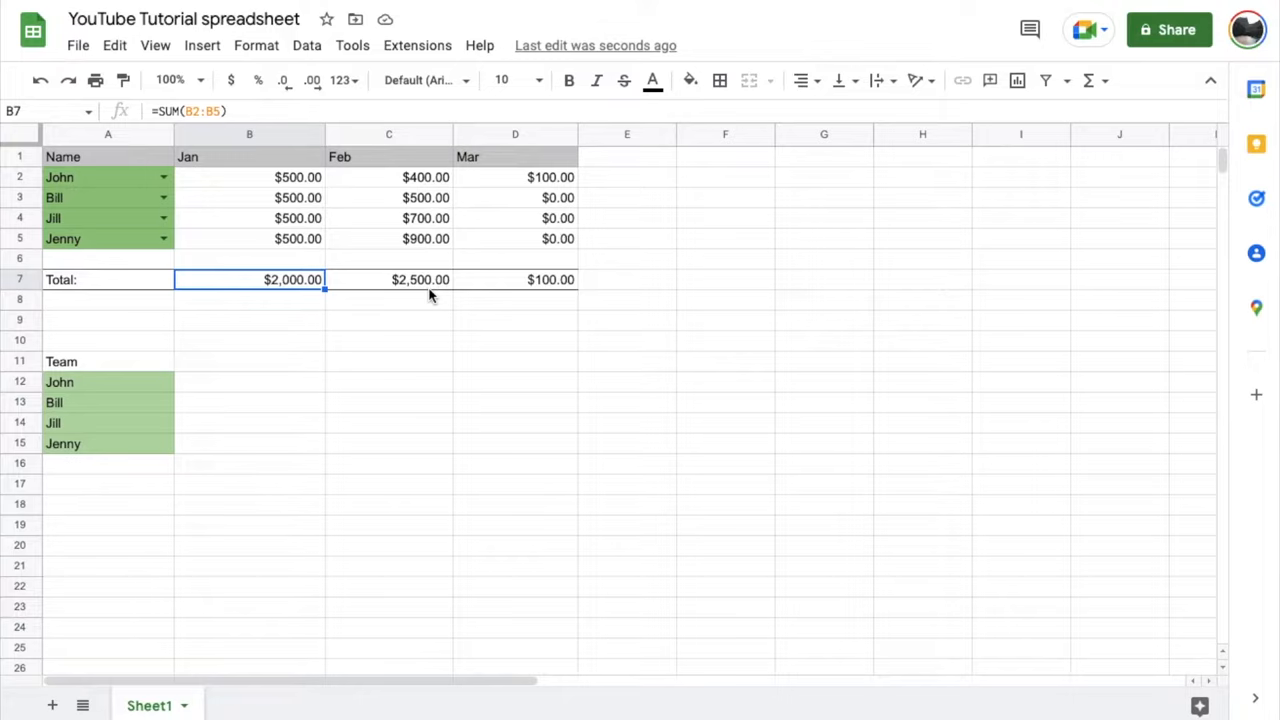
pyautogui.moveTo(663, 299)
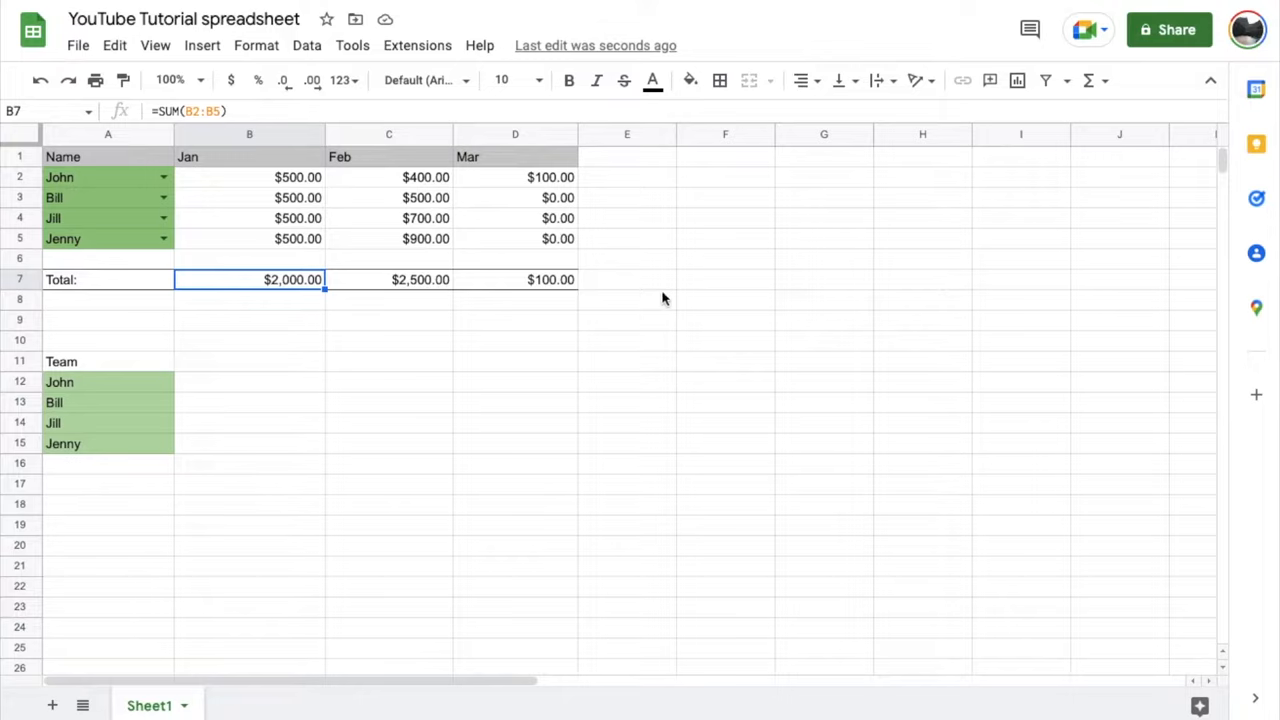
pyautogui.moveTo(638, 223)
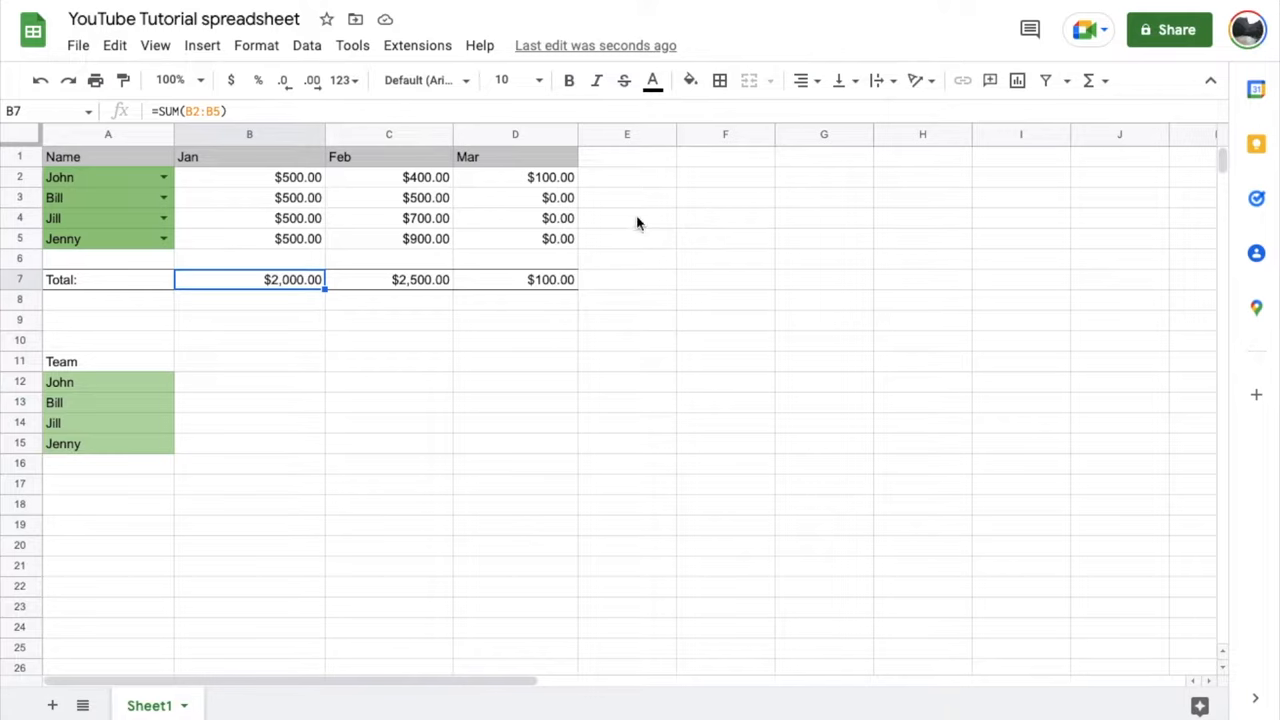
pyautogui.click(627, 218)
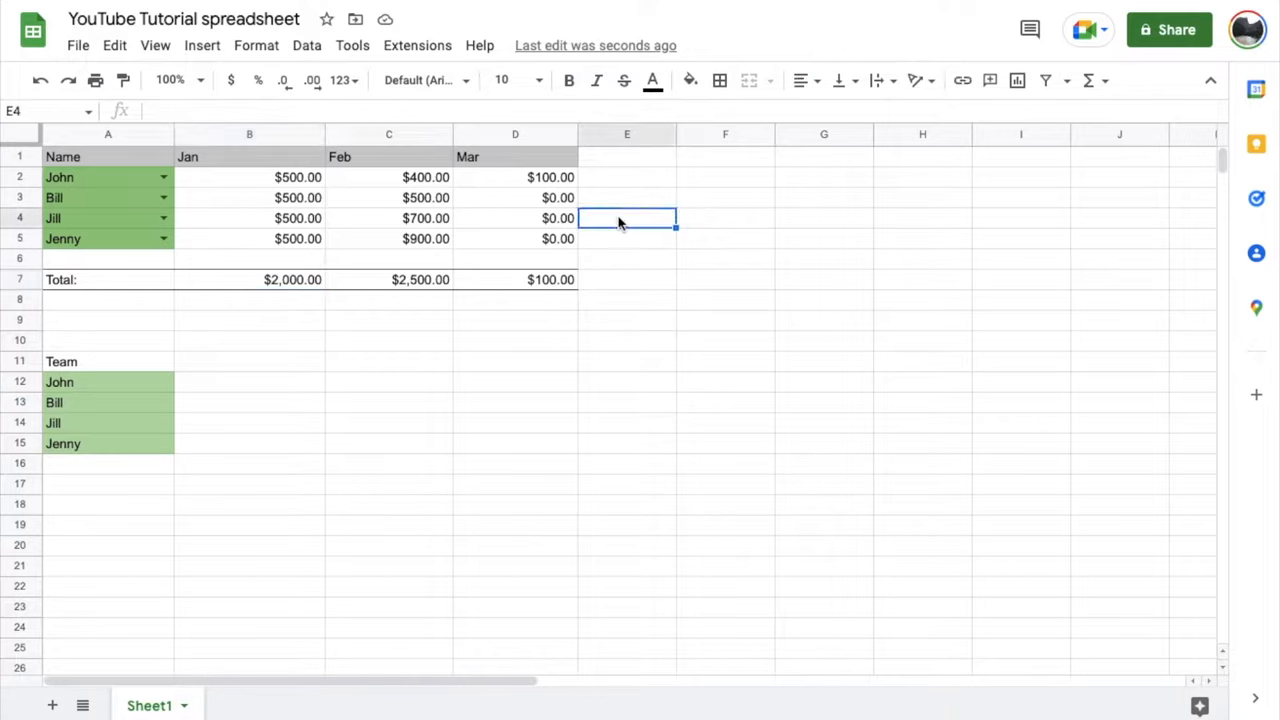
pyautogui.moveTo(645, 196)
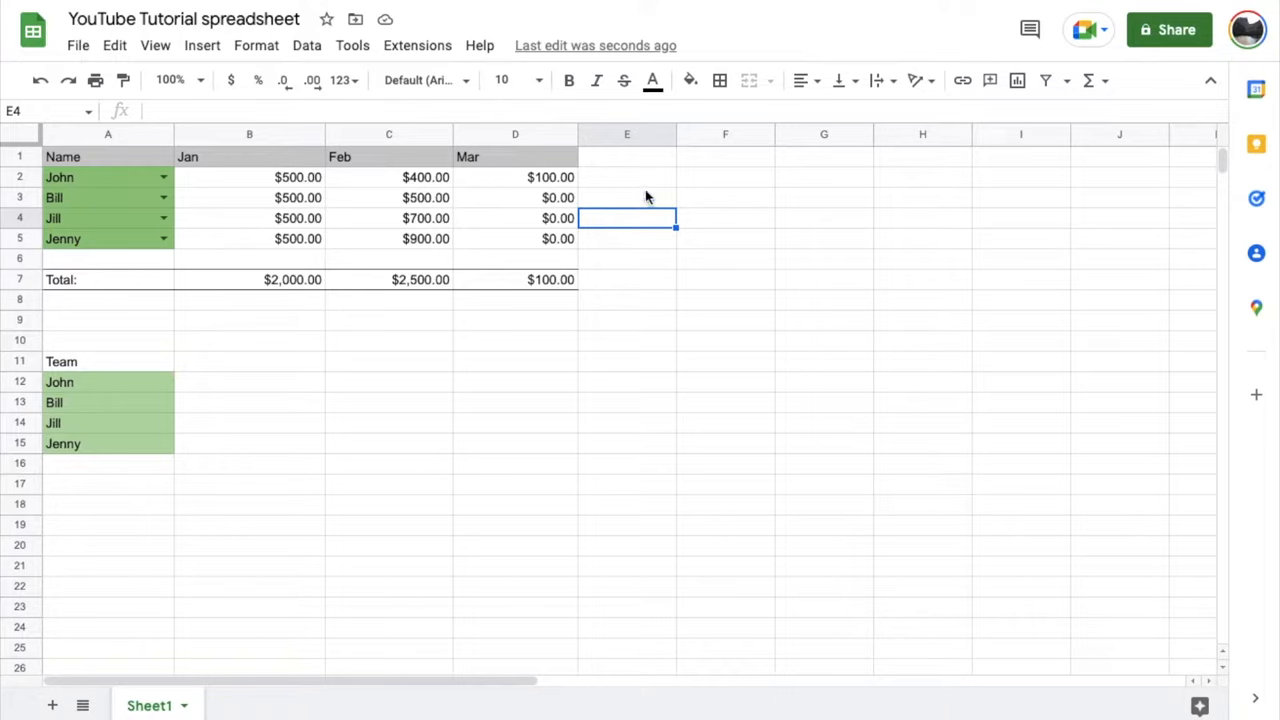
pyautogui.moveTo(620, 228)
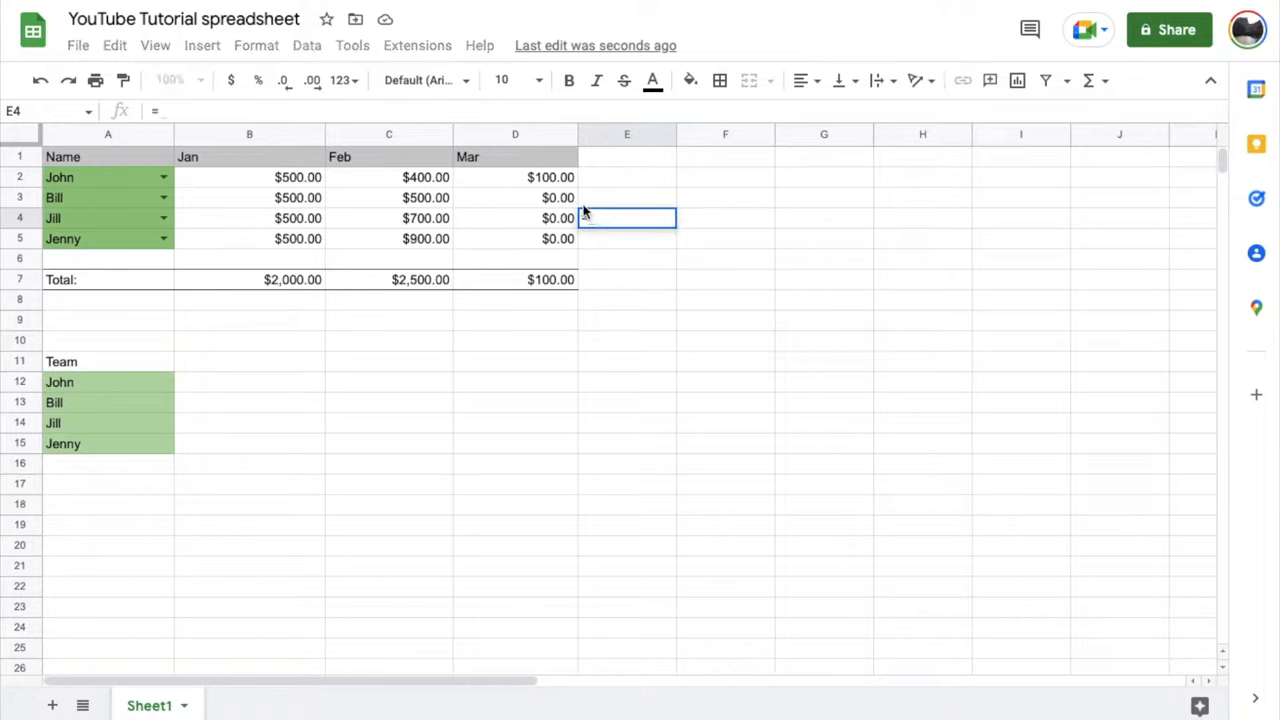
pyautogui.write('=')
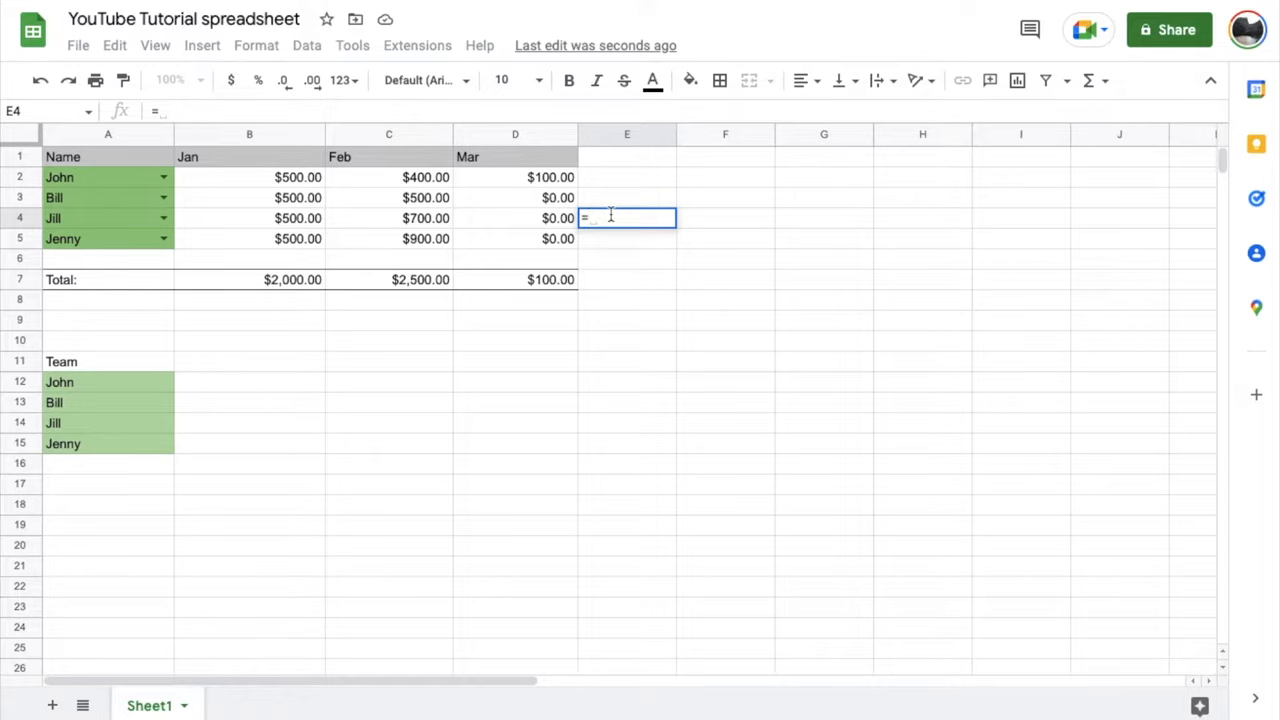
pyautogui.moveTo(345, 243)
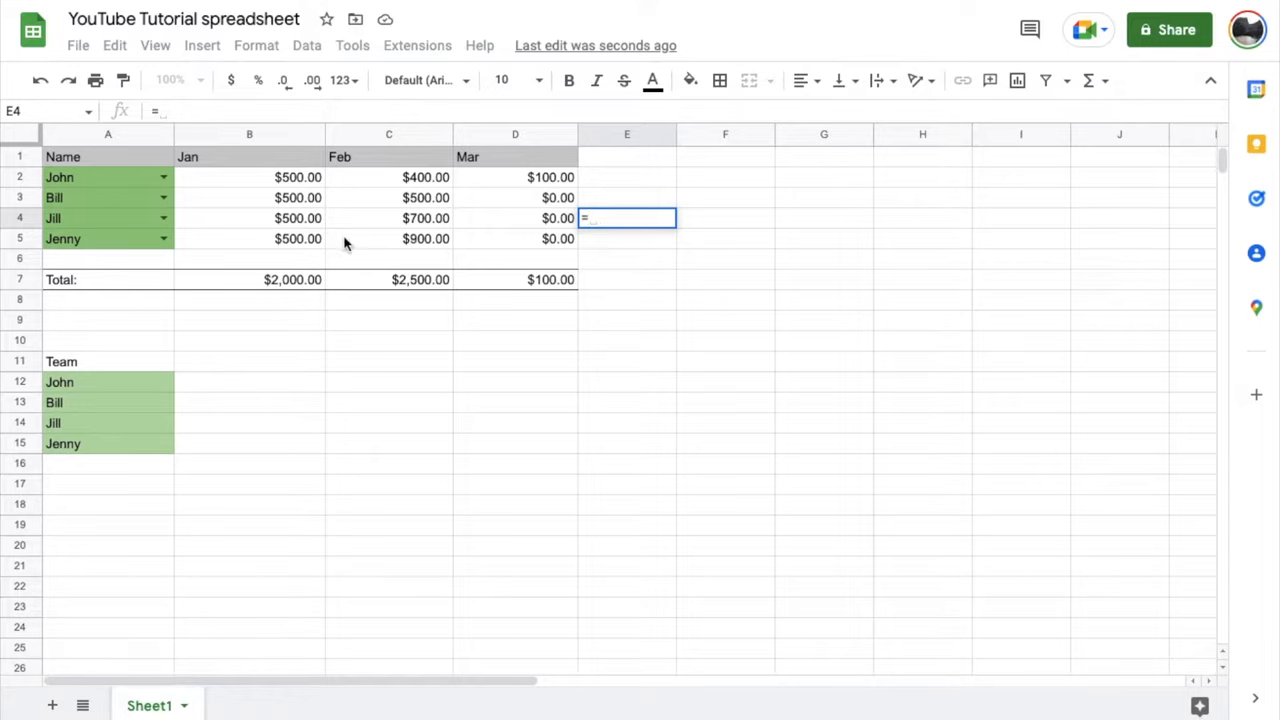
pyautogui.moveTo(366, 247)
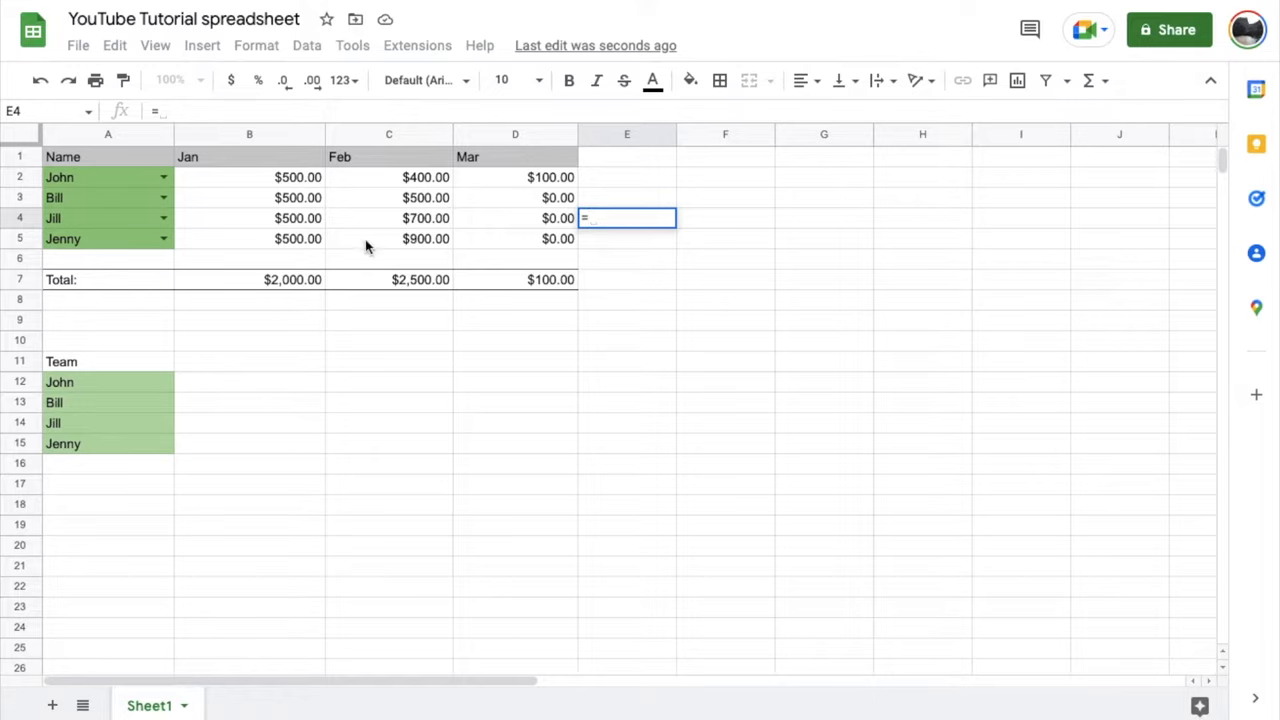
# Step: Insert C5's $900.00 reference into the E4 formula, followed by a minus sign
pyautogui.click(388, 238)
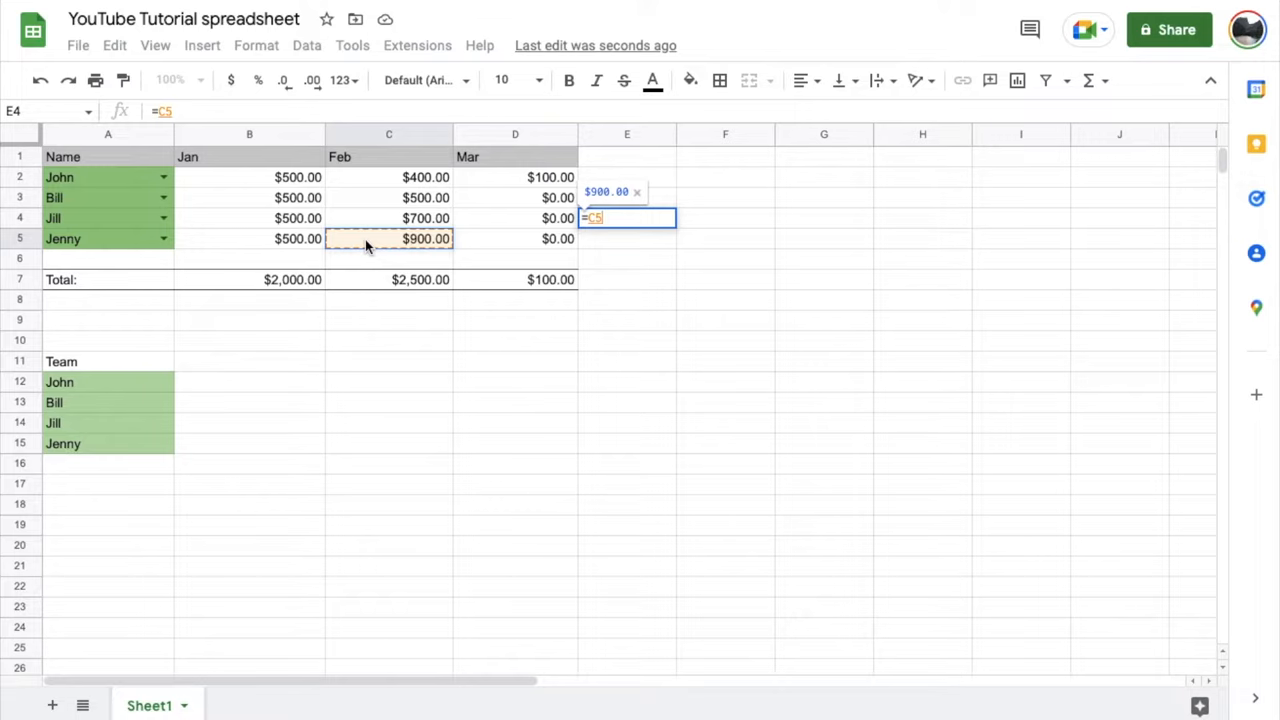
pyautogui.write('-')
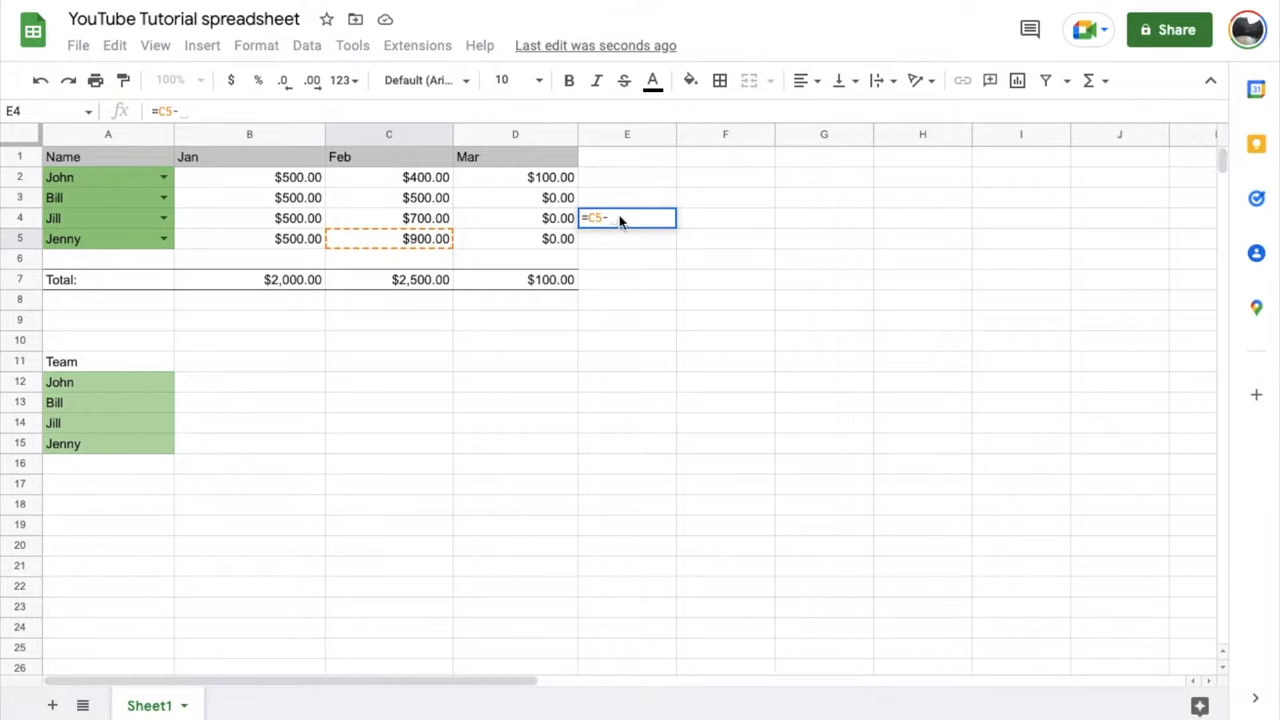
pyautogui.moveTo(582, 300)
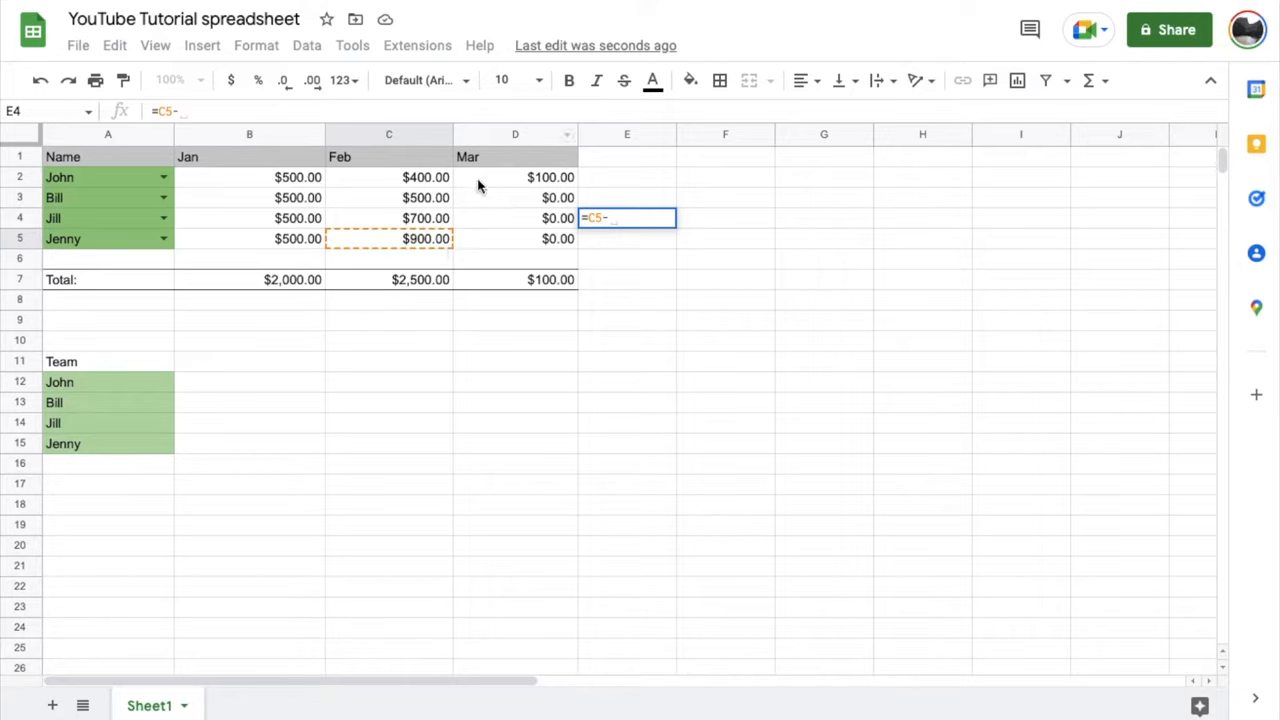
pyautogui.moveTo(495, 185)
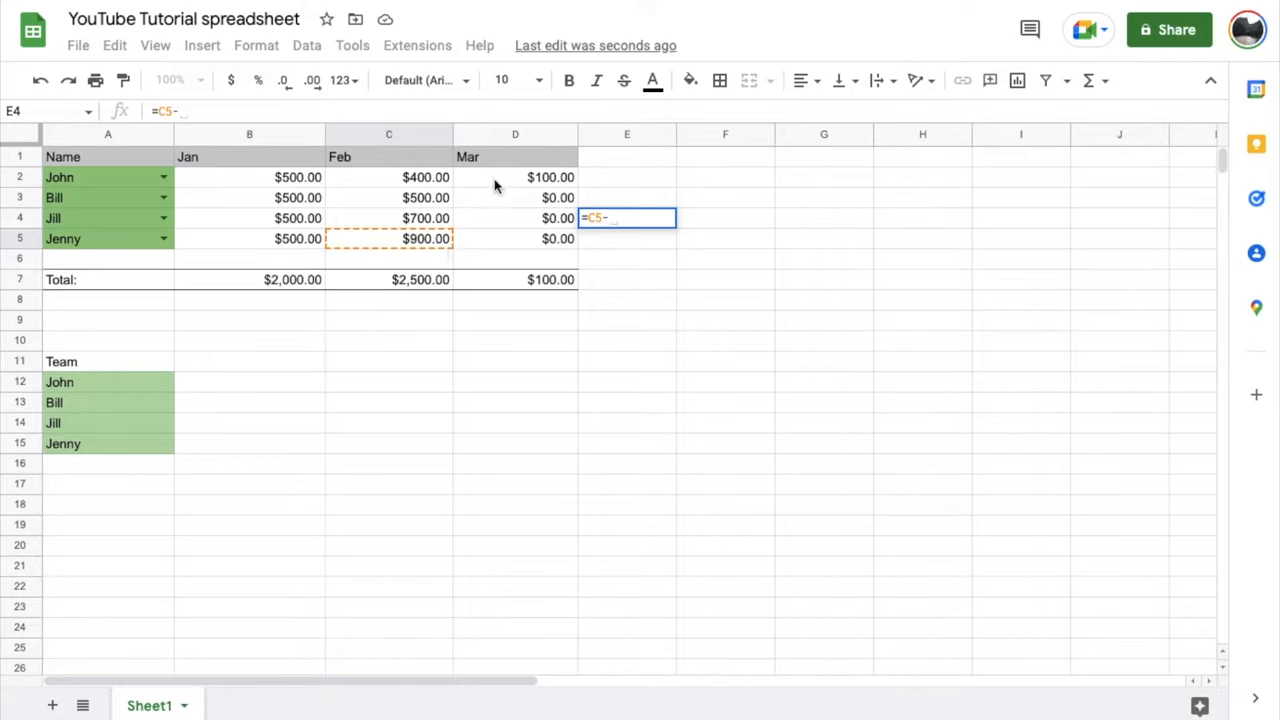
# Step: Subtract D2's $100.00 and then C2's $400.00 in the E4 formula
pyautogui.click(515, 177)
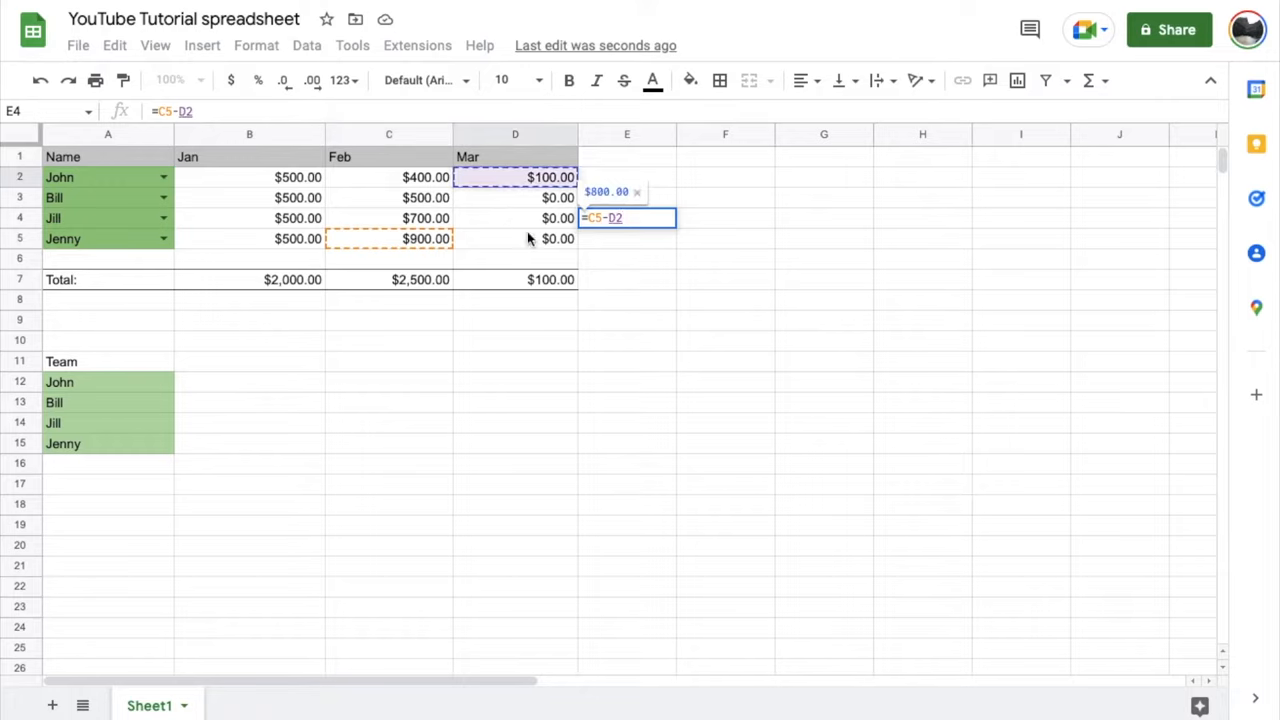
pyautogui.moveTo(598, 197)
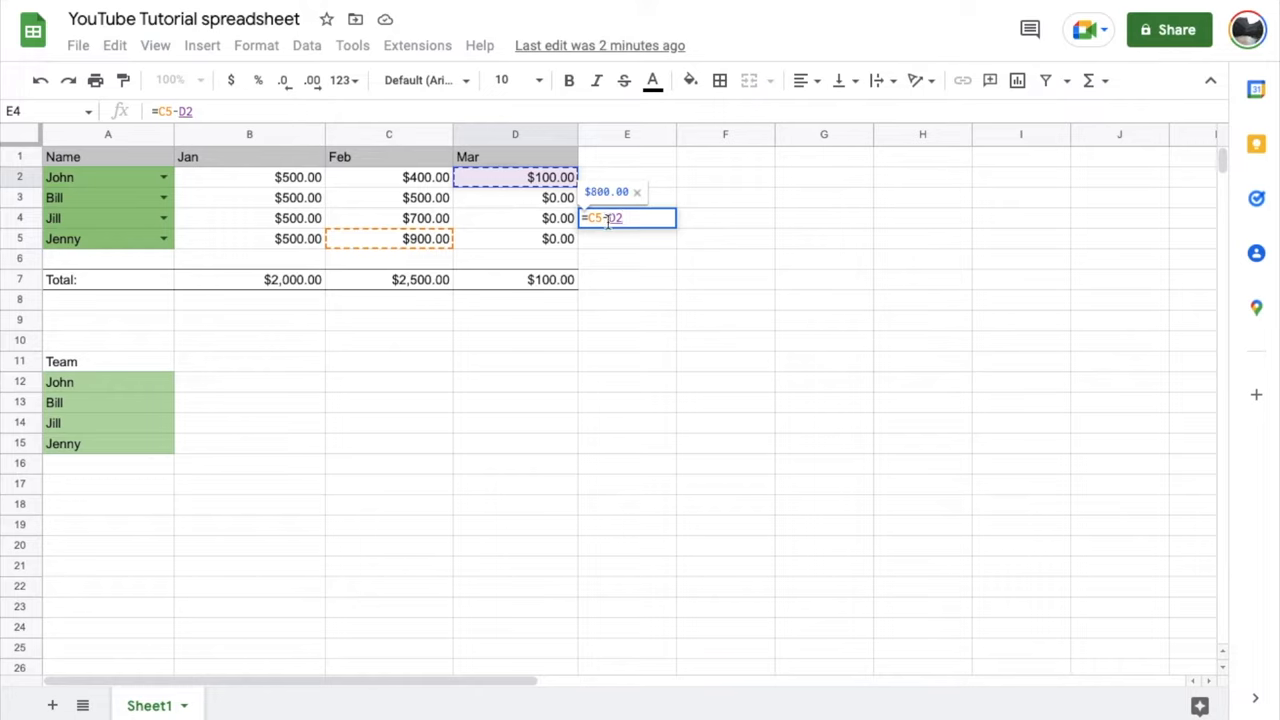
pyautogui.write('-')
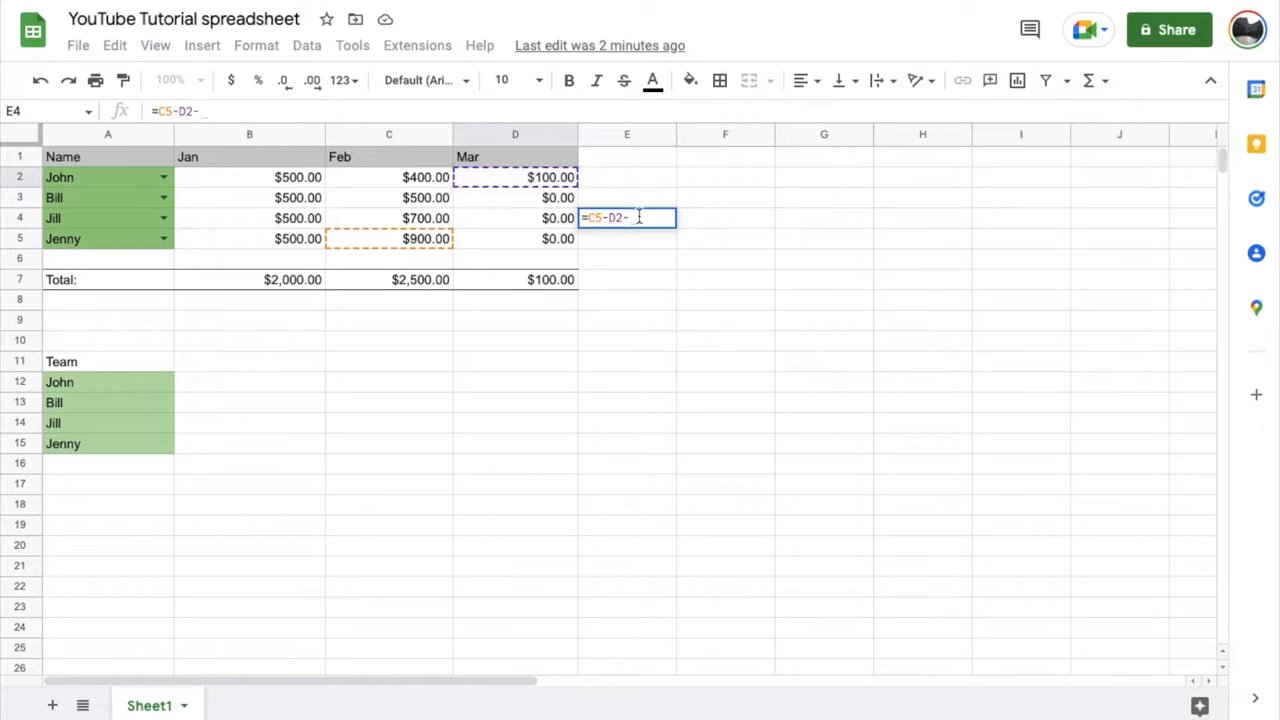
pyautogui.moveTo(265, 200)
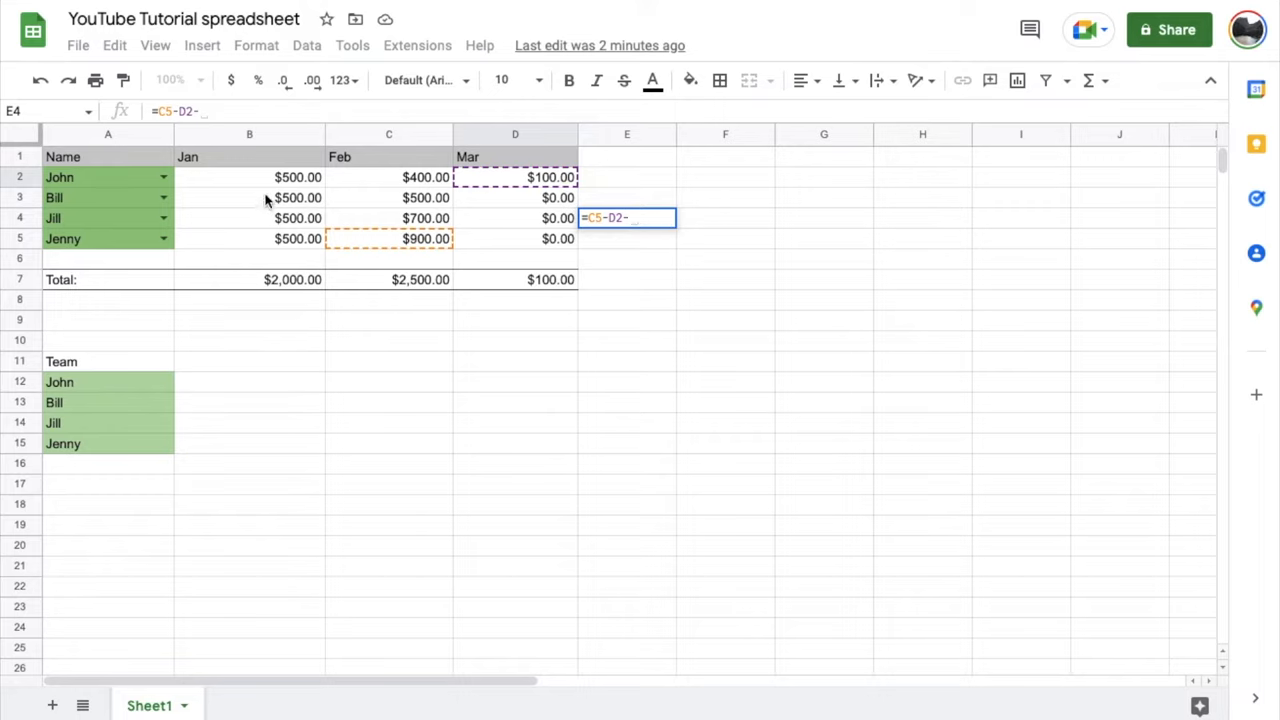
pyautogui.click(389, 177)
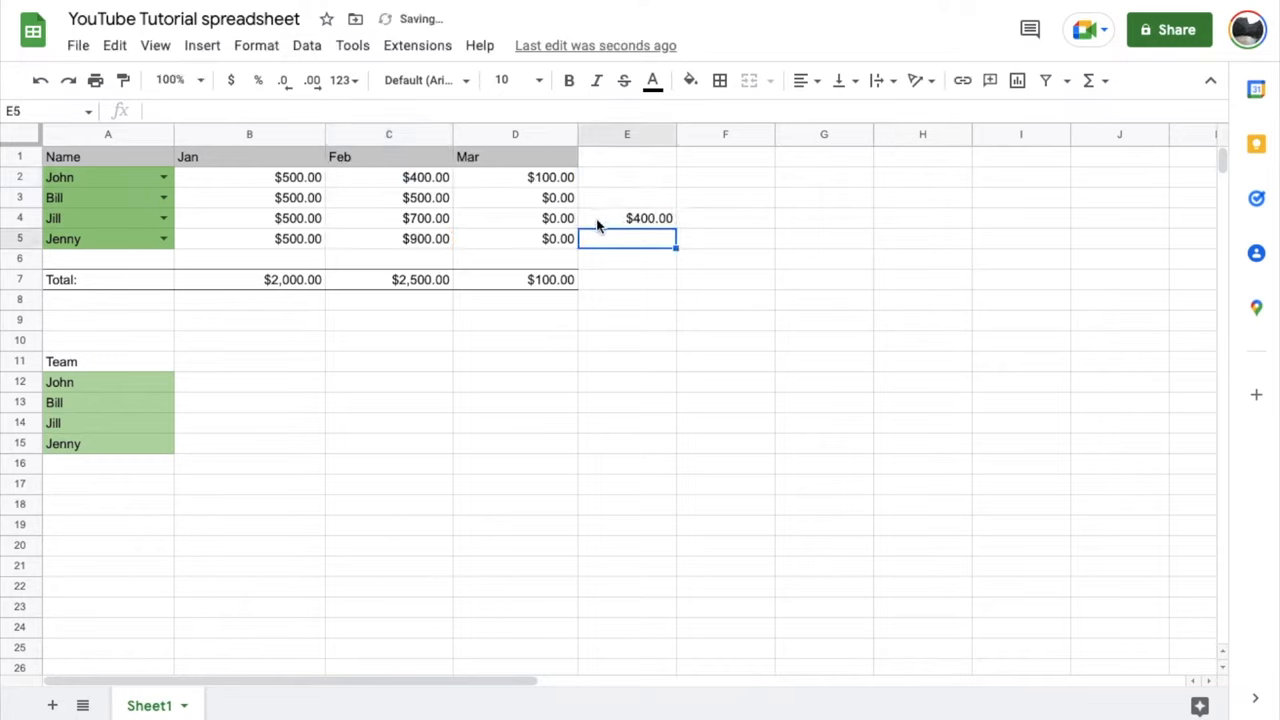
# Step: Select E4 to verify it holds =C5-D2-C2 showing $400.00
pyautogui.click(627, 218)
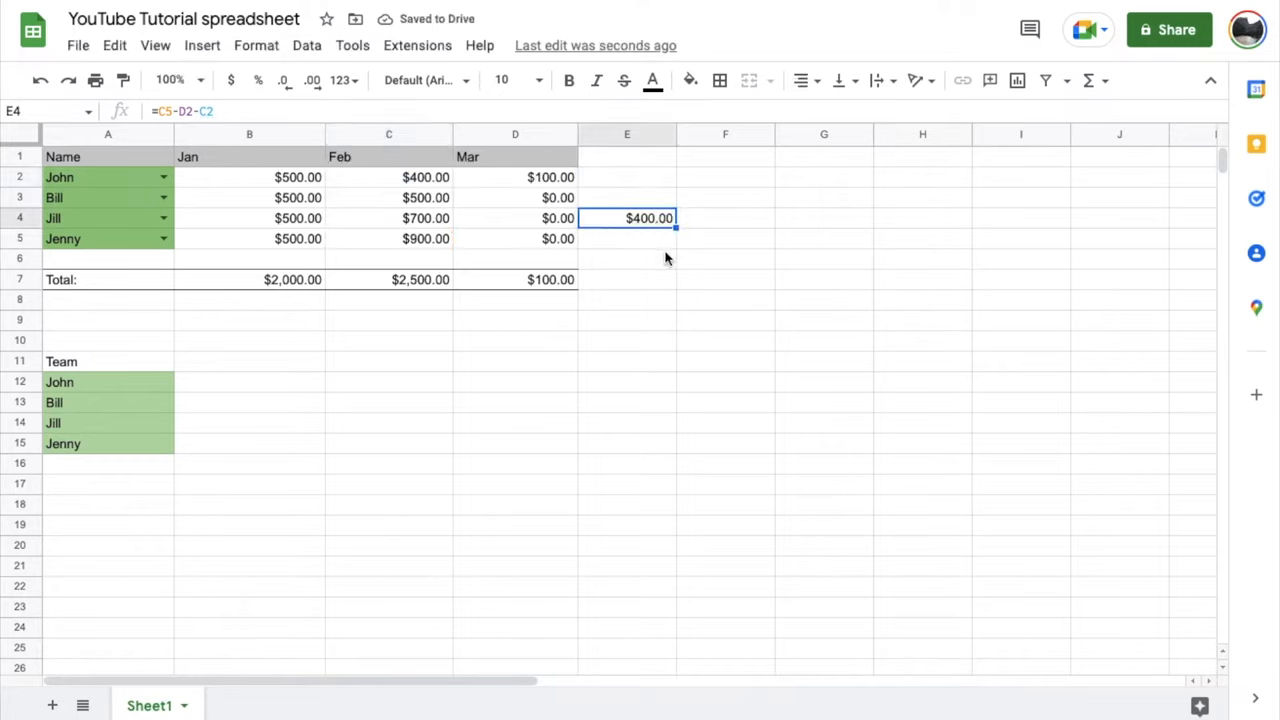